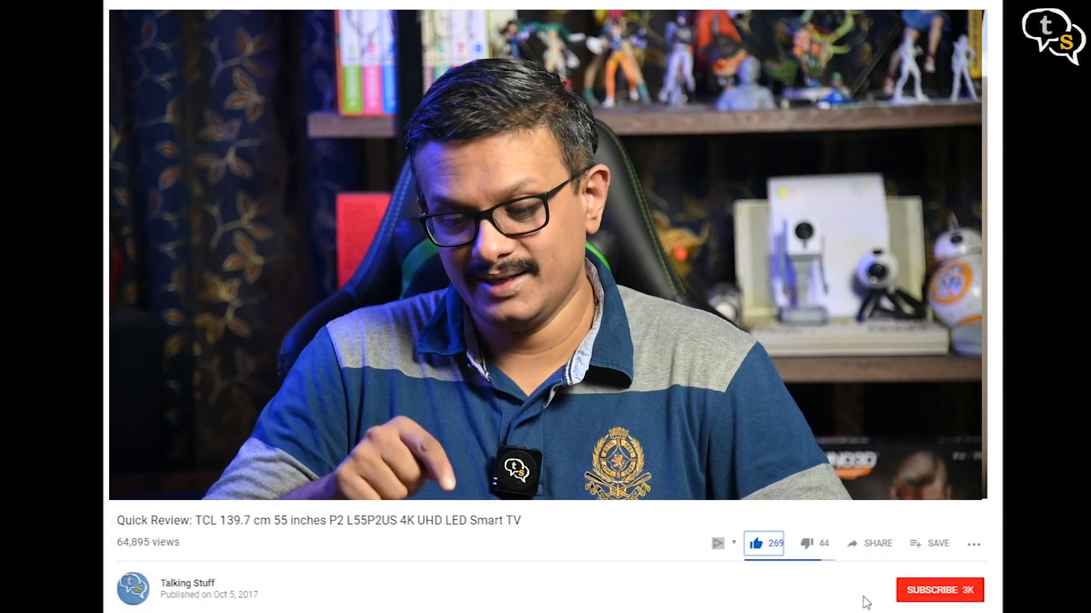
Subscribe to the Talking Stuff channel from the TCL TV review video page.
{"action": "left_click", "coordinate": [939, 589]}
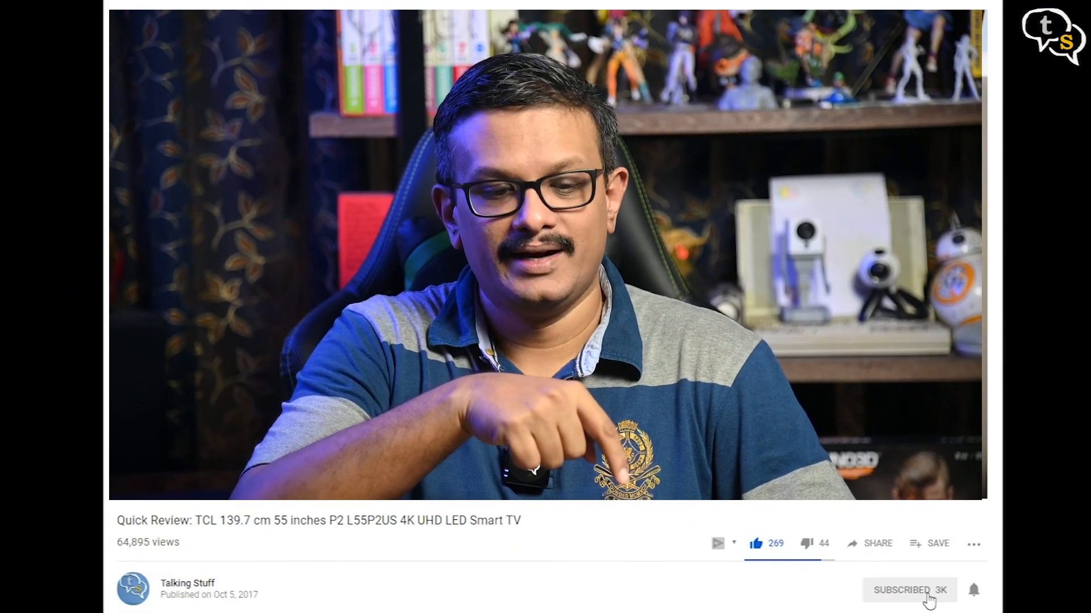